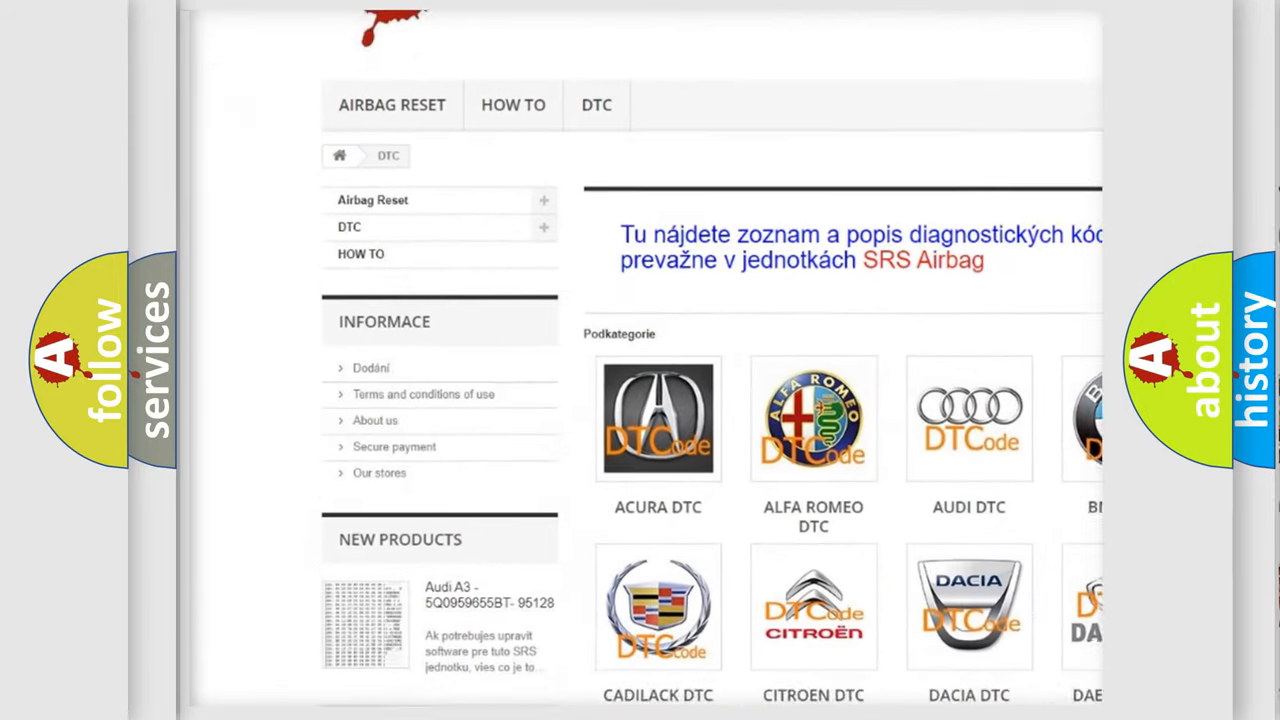
# Step: Advance to the Cause section listing air leaks, single-cylinder mechanical or injector faults, and ignition
pyautogui.scroll(-3)
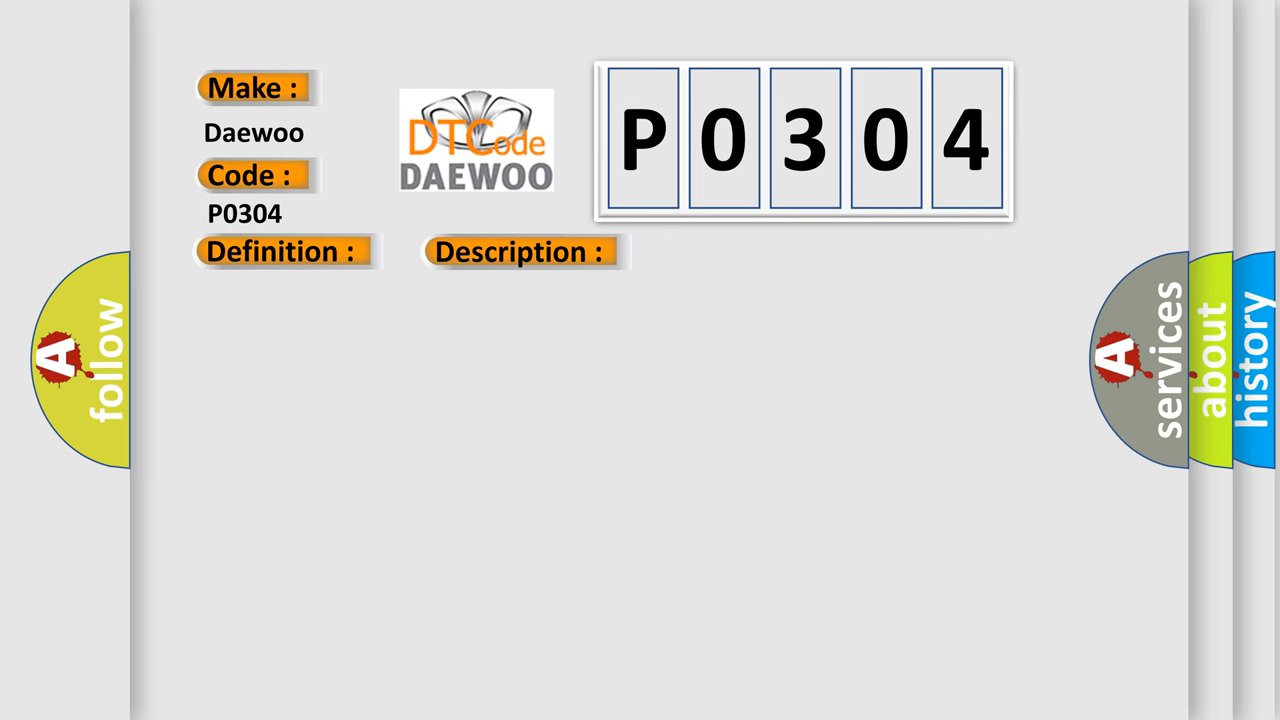
pyautogui.click(733, 251)
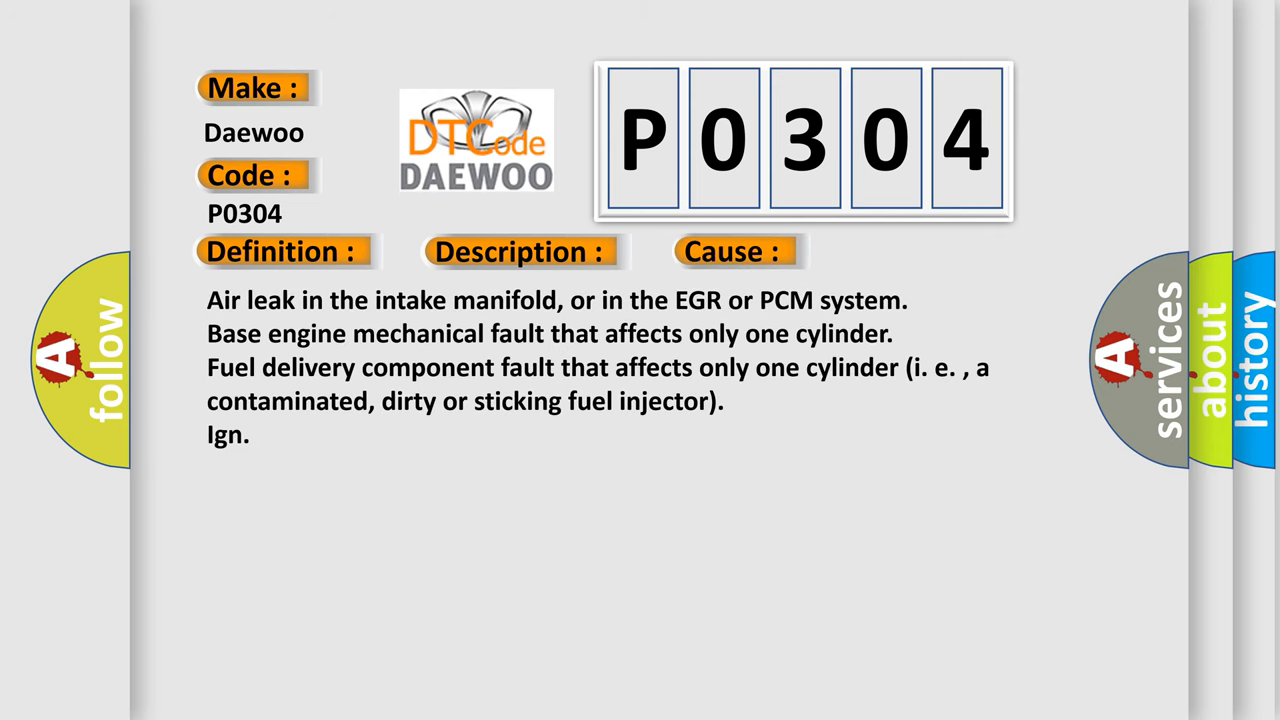